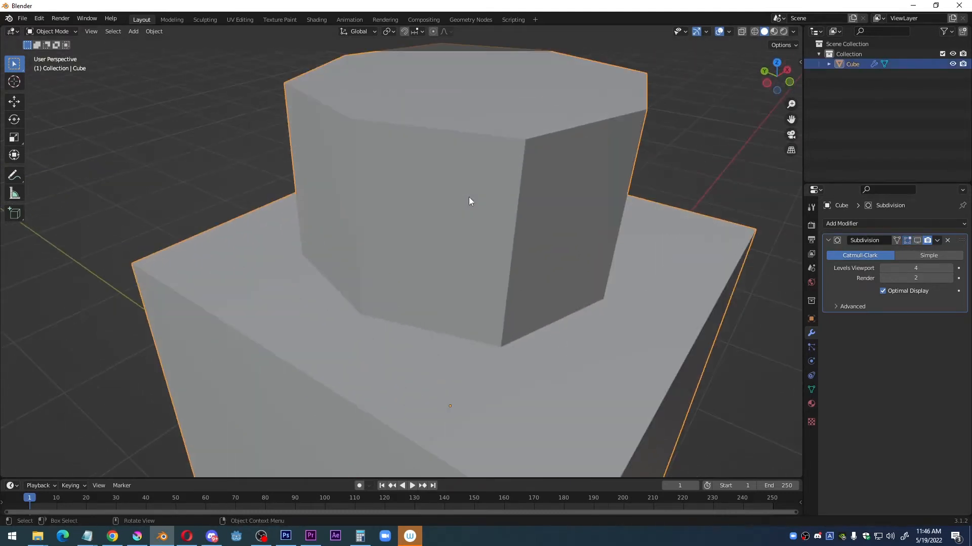
# - Orbit the finished model to view the smooth round column above the crisp cube base
pyautogui.moveTo(468, 200); pyautogui.dragTo(412, 284)
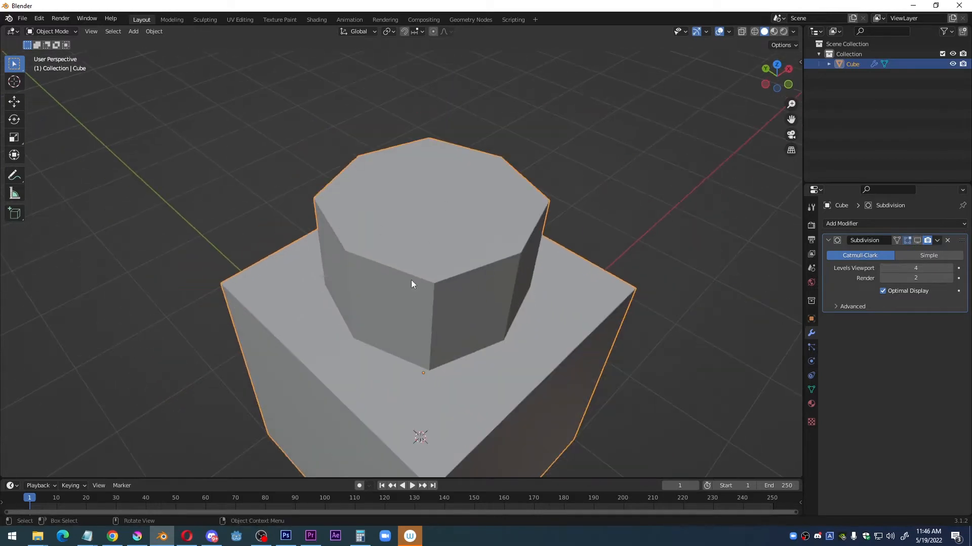
pyautogui.moveTo(412, 284); pyautogui.dragTo(452, 217)
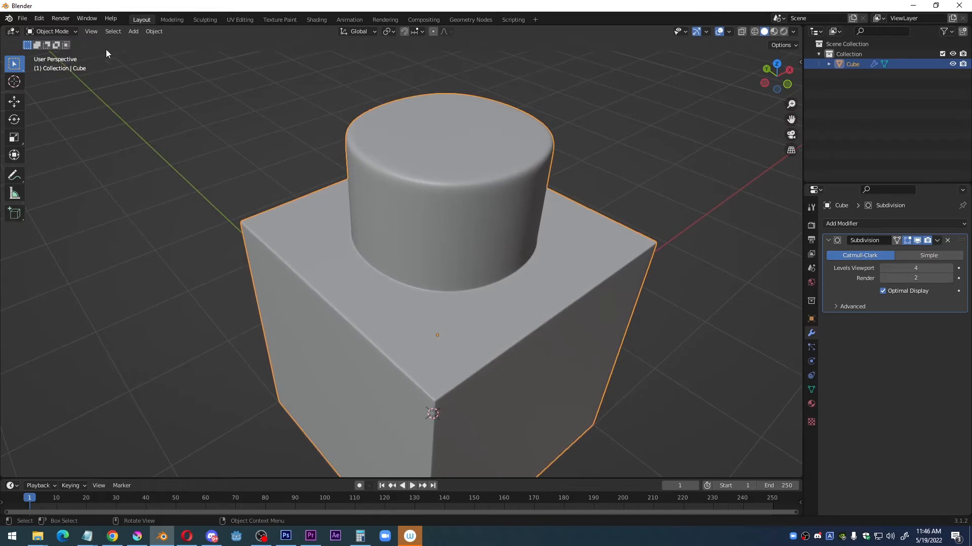
# - Start a new General scene and take the default cube into Edit Mode
pyautogui.click(22, 17)
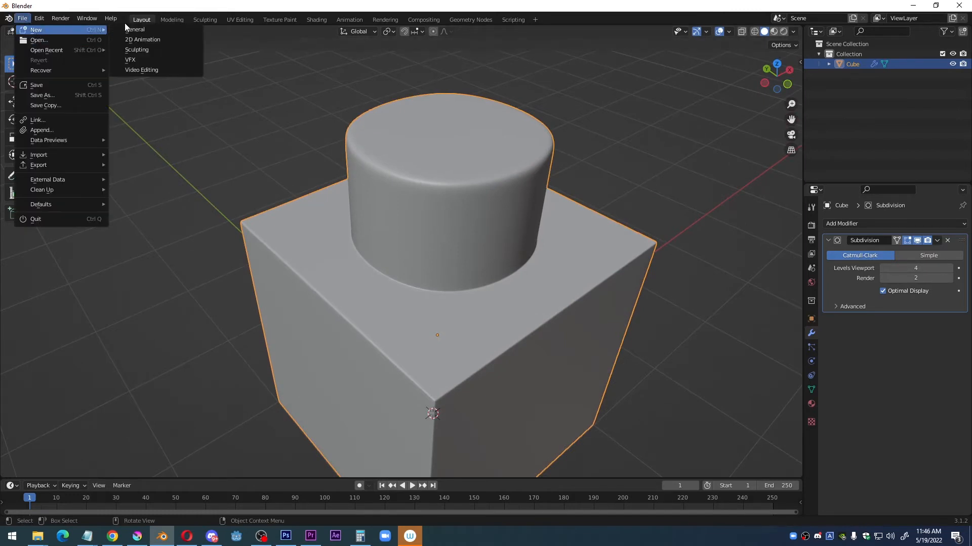
pyautogui.click(135, 28)
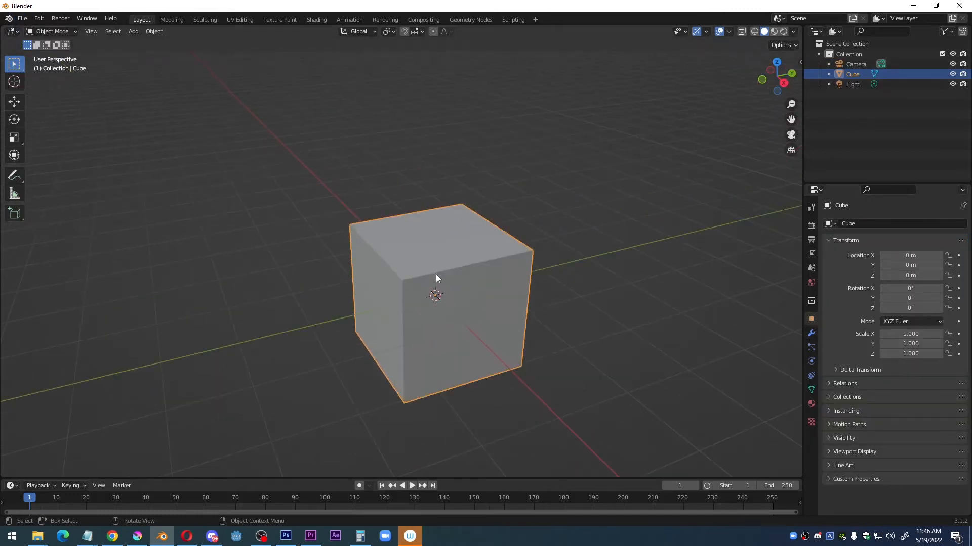
pyautogui.press('Tab')
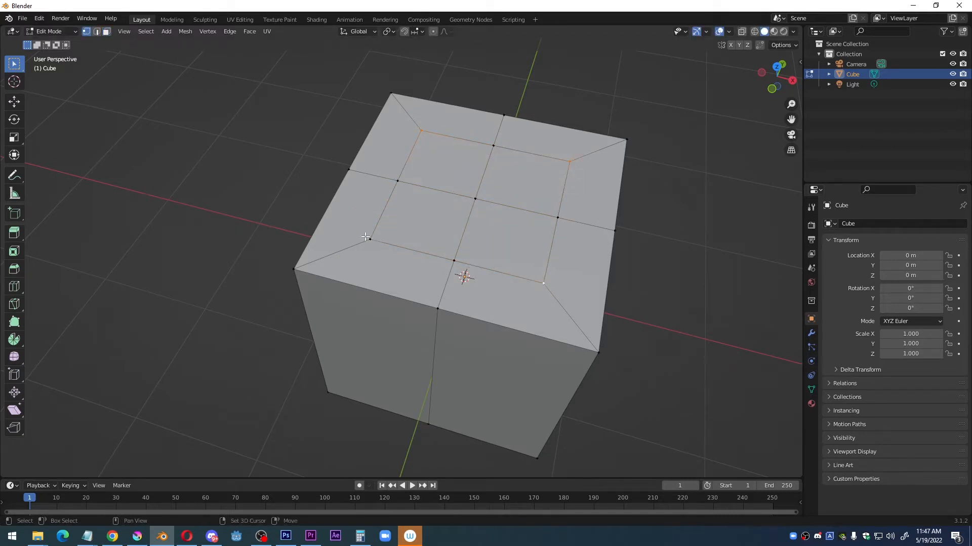
# - Scale the inset top vertices into an octagon ready to extrude into a column
pyautogui.press('s')
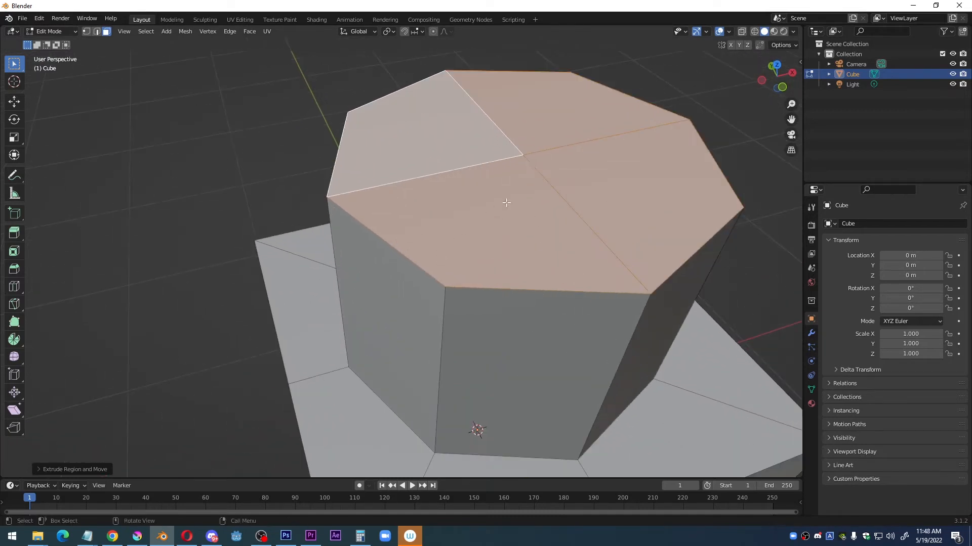
# - Inset the octagonal column's top face to cap it flat
pyautogui.press('i')
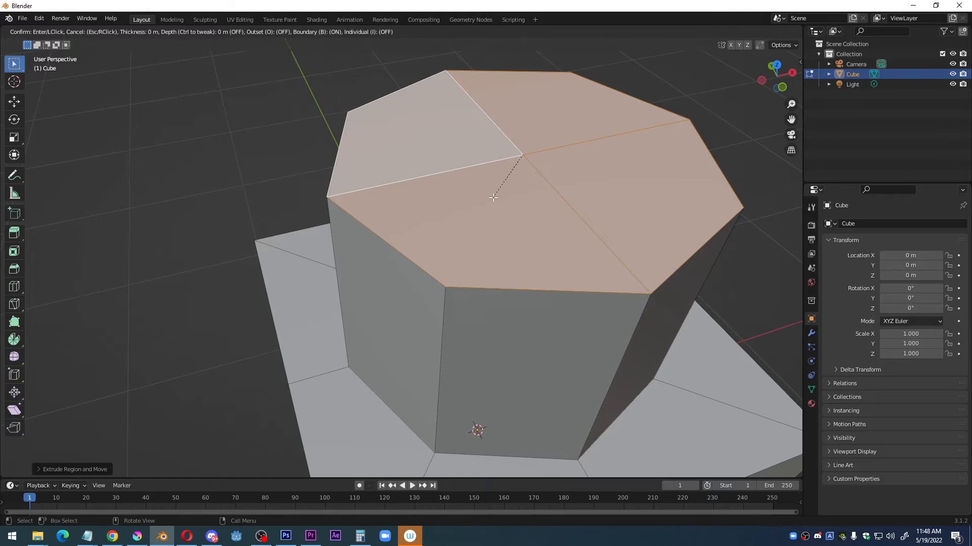
pyautogui.click(493, 198)
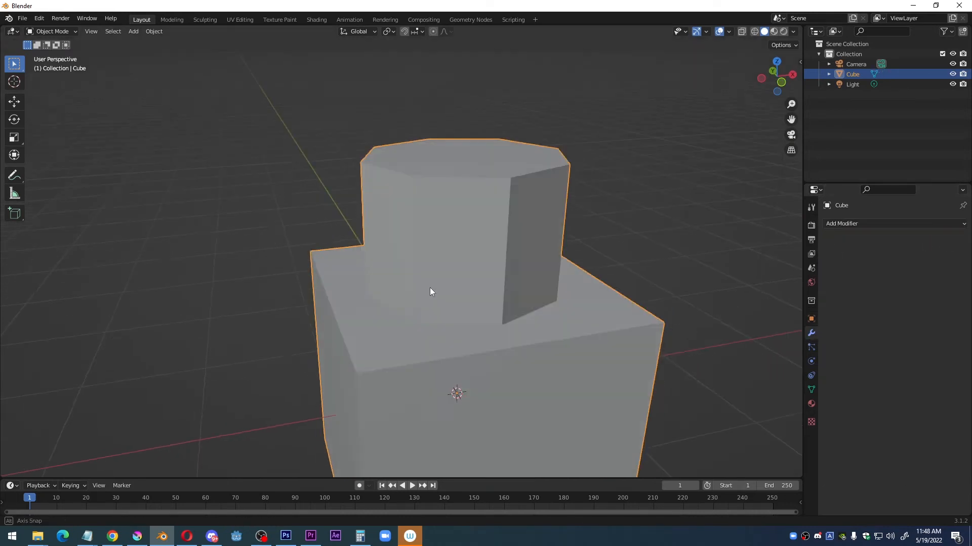
# - Loop-cut a support ring at the column base and add level-3 Subdivision smoothing
pyautogui.press('Tab')
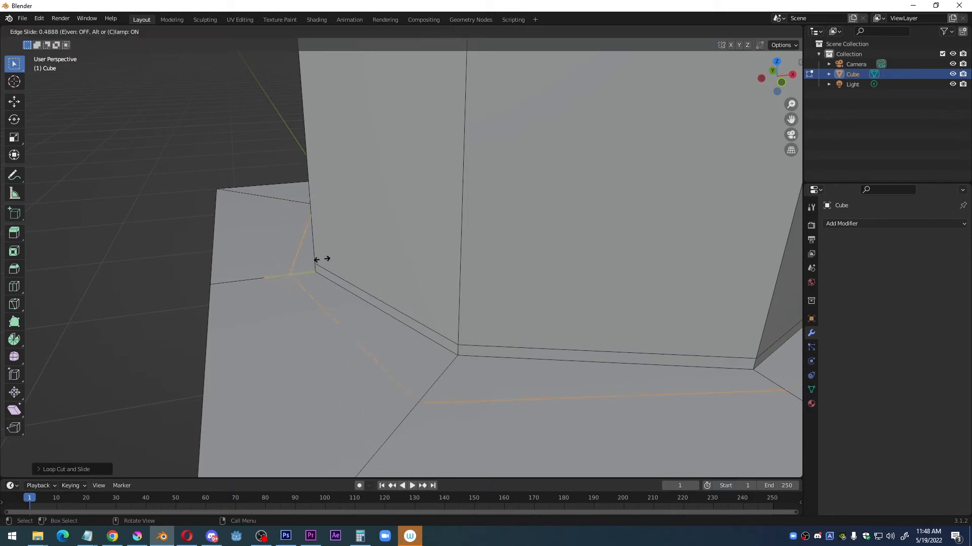
pyautogui.click(362, 320)
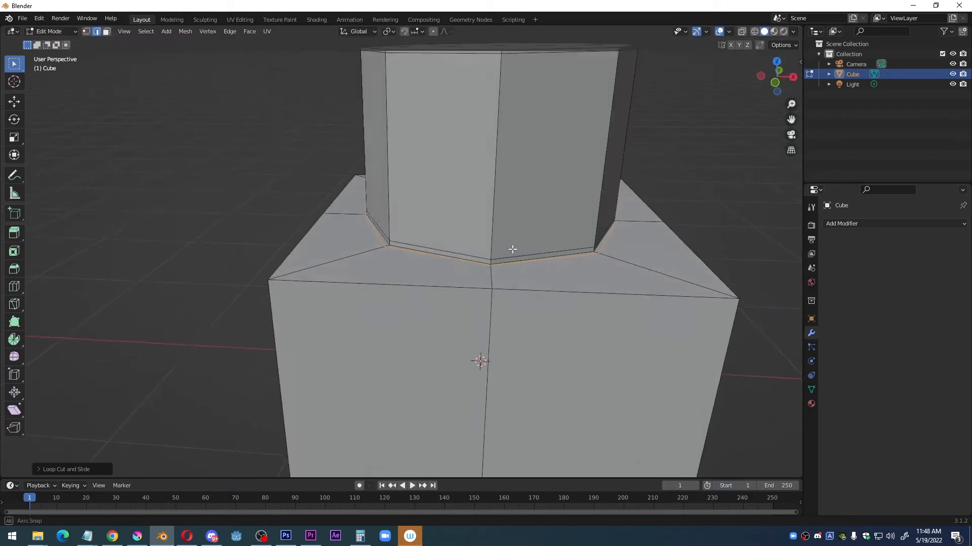
pyautogui.press('Tab')
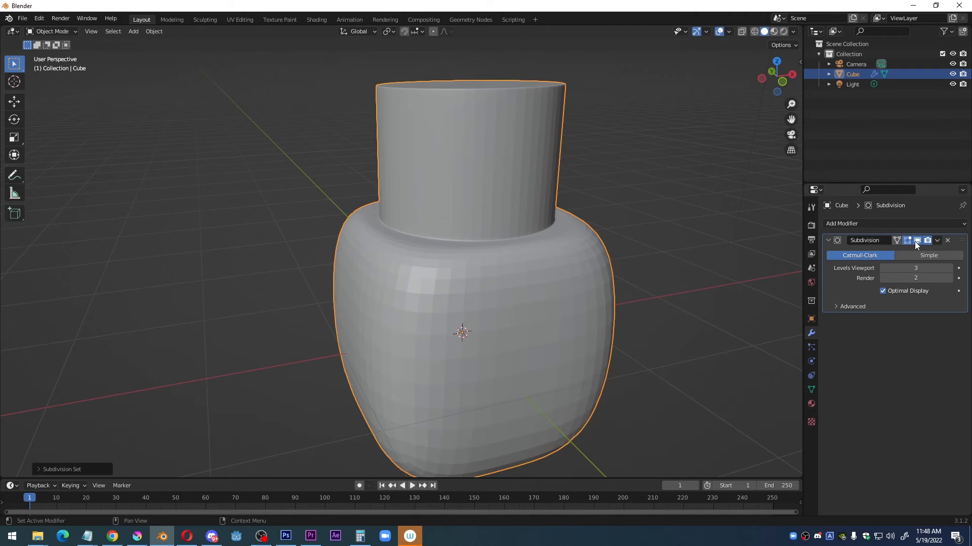
pyautogui.press('Tab')
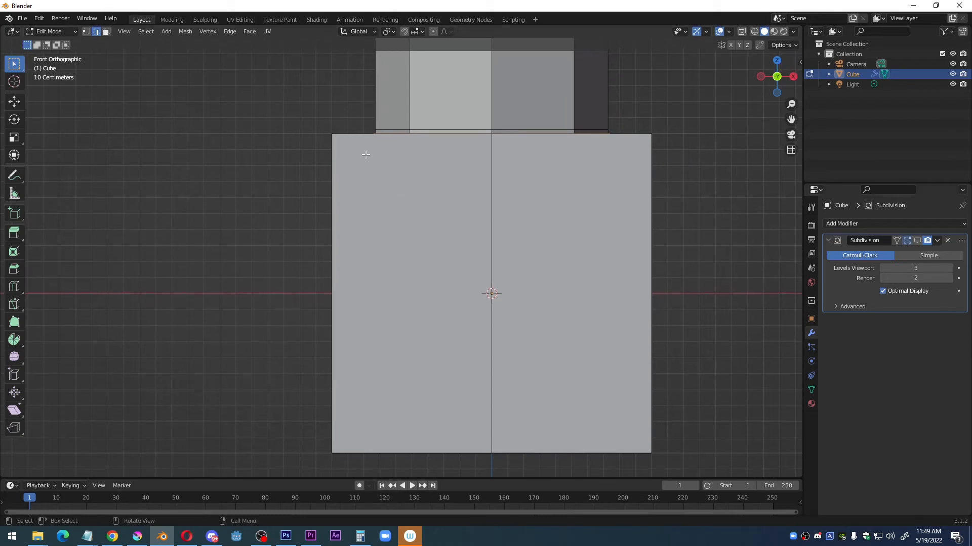
# - Knife-cut vertical support edges near the cube corners from the front and right views
pyautogui.press('K')
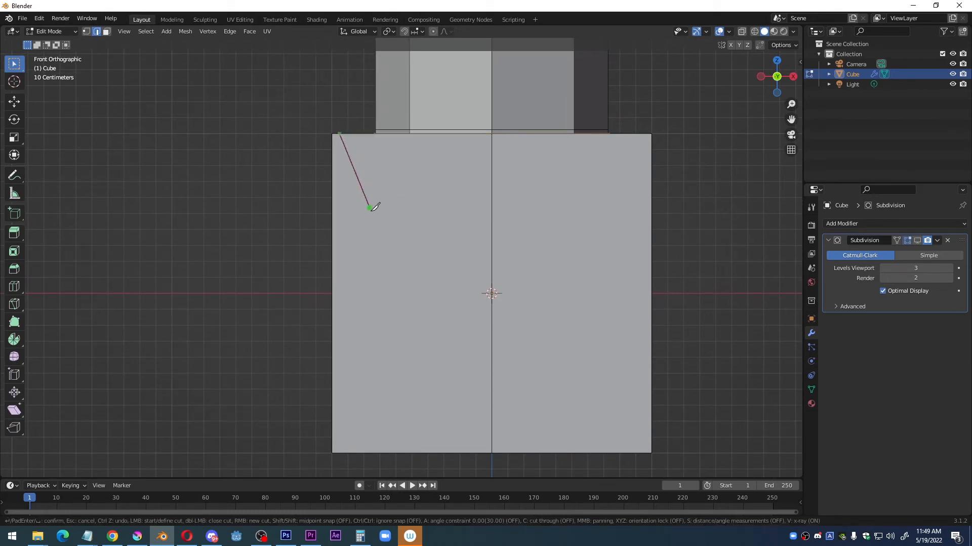
pyautogui.moveTo(356, 452)
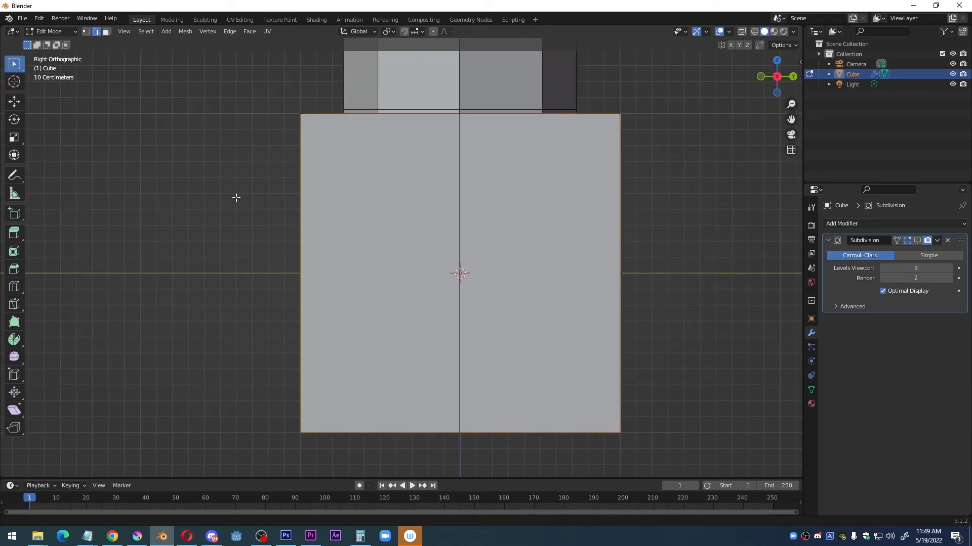
pyautogui.press('K')
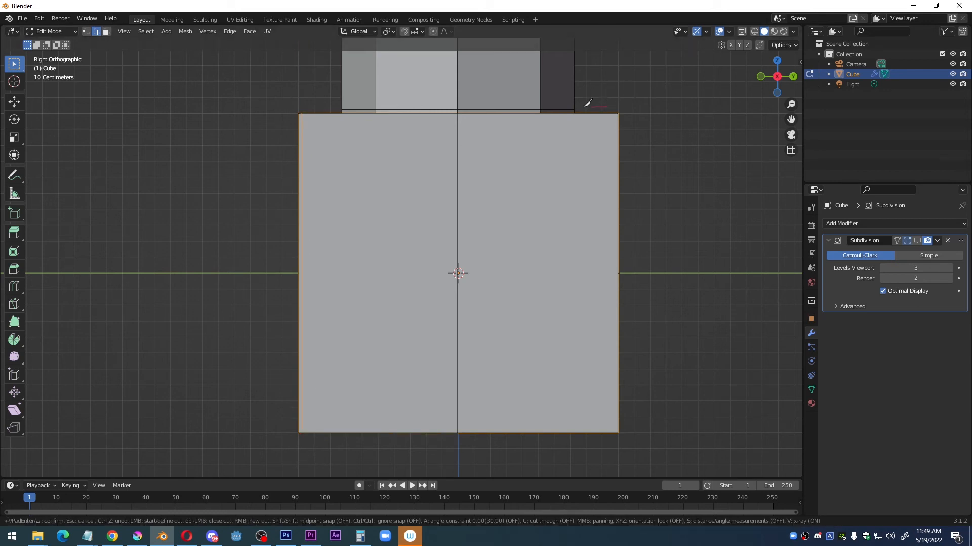
pyautogui.moveTo(617, 437)
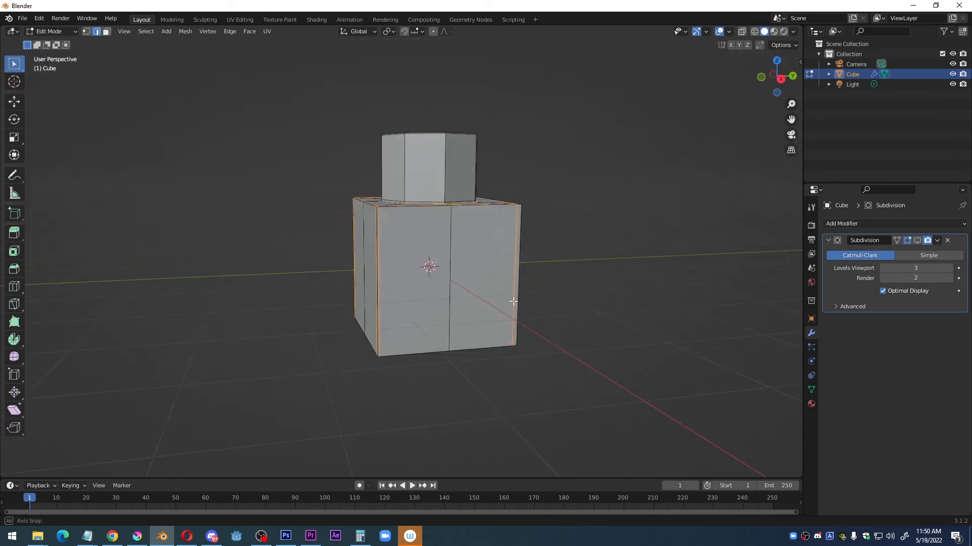
# - Inspect the support loops at the column top and cube rim, then preview the smoothed model in Object Mode
pyautogui.moveTo(514, 301); pyautogui.dragTo(434, 266)
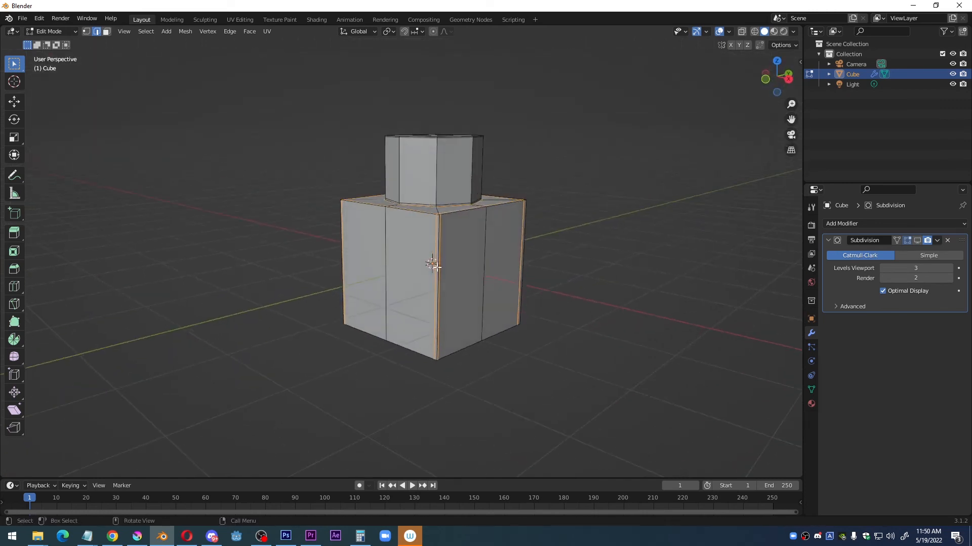
pyautogui.scroll(3)
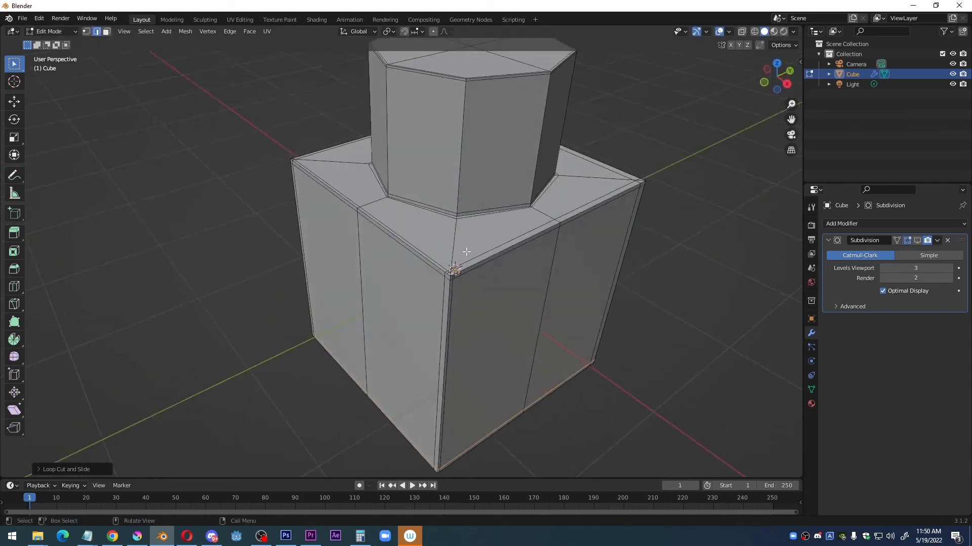
pyautogui.moveTo(465, 248); pyautogui.dragTo(480, 271)
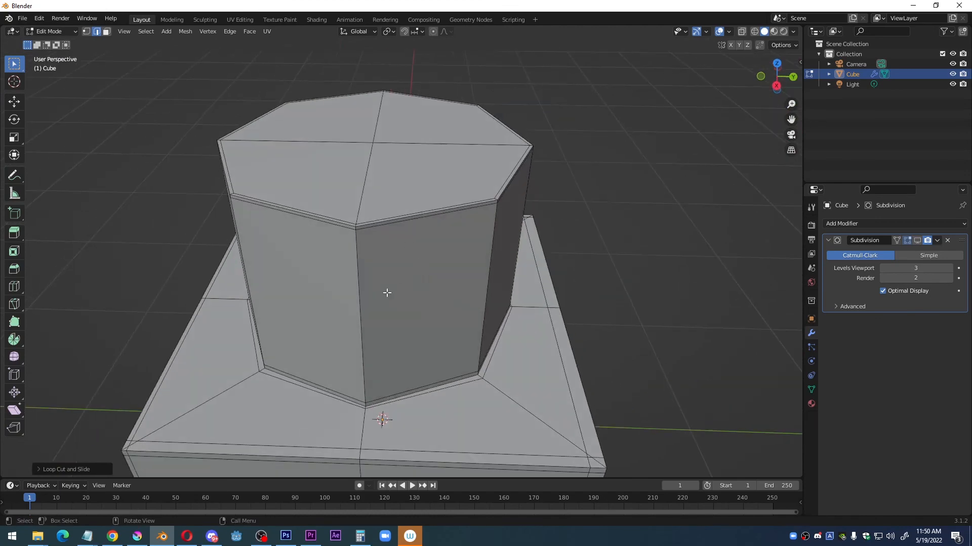
pyautogui.moveTo(387, 294); pyautogui.dragTo(413, 249)
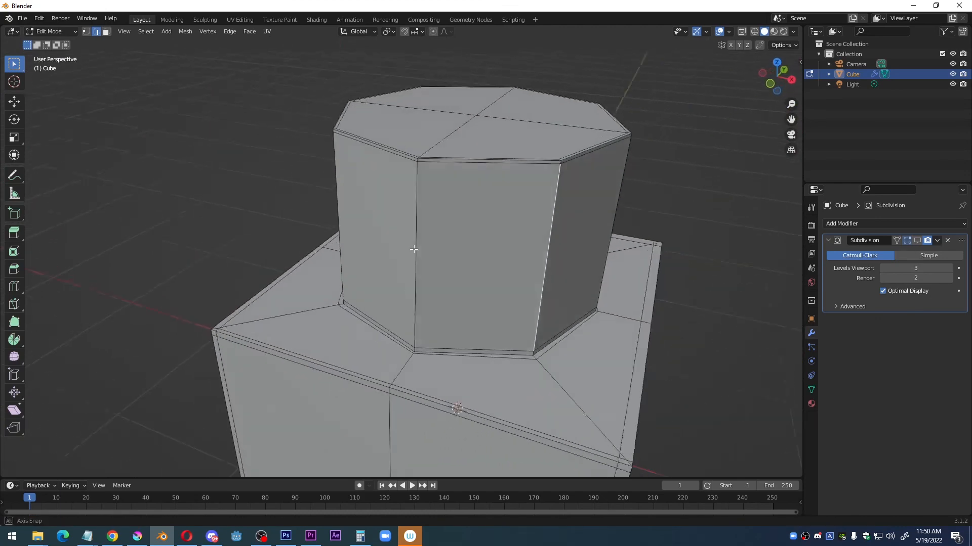
pyautogui.moveTo(434, 248); pyautogui.dragTo(490, 216)
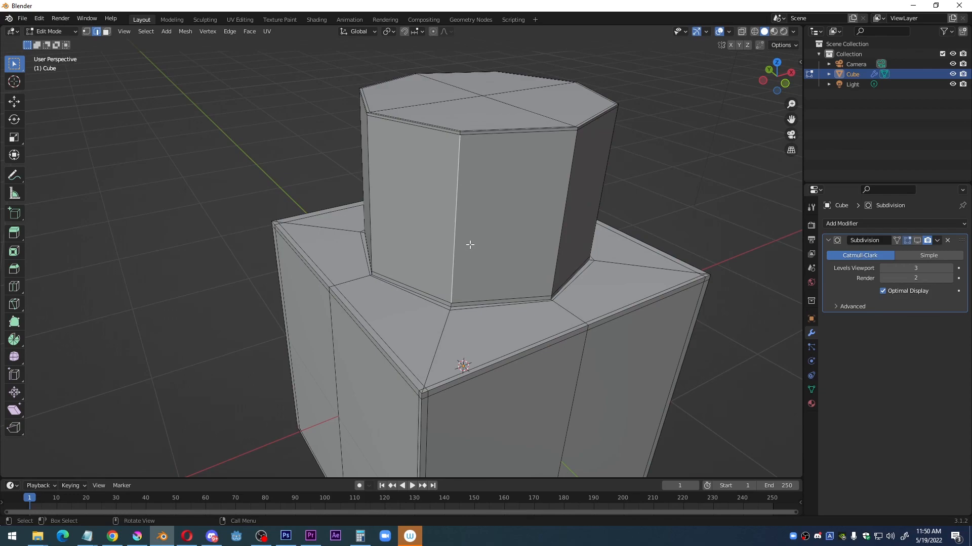
pyautogui.press('Tab')
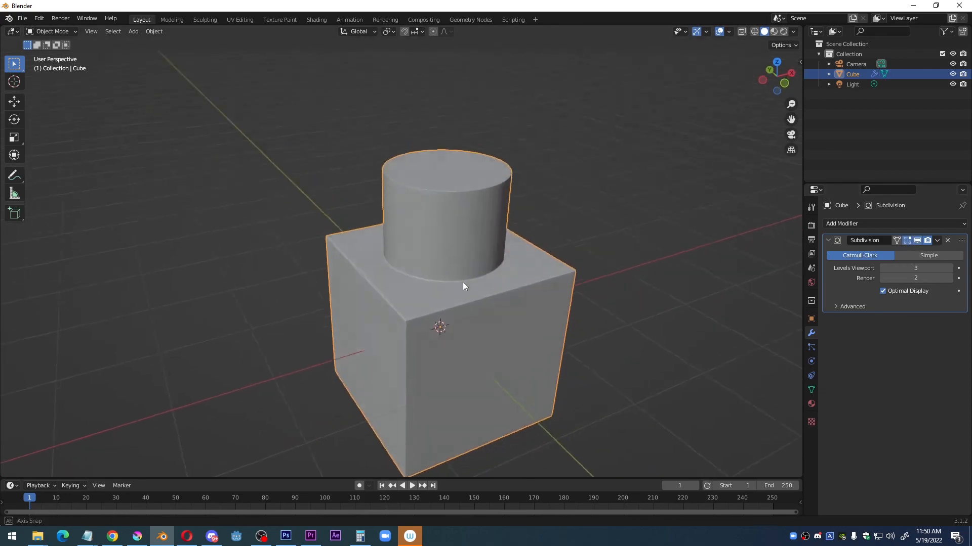